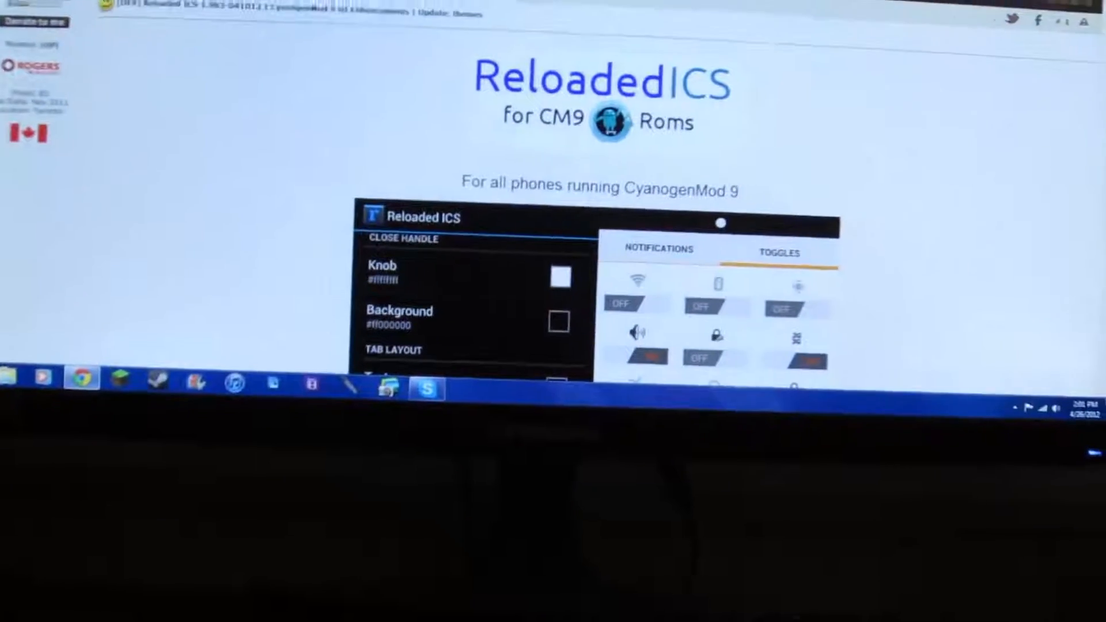
{"action": "scroll", "scroll_direction": "down", "scroll_amount": 3}
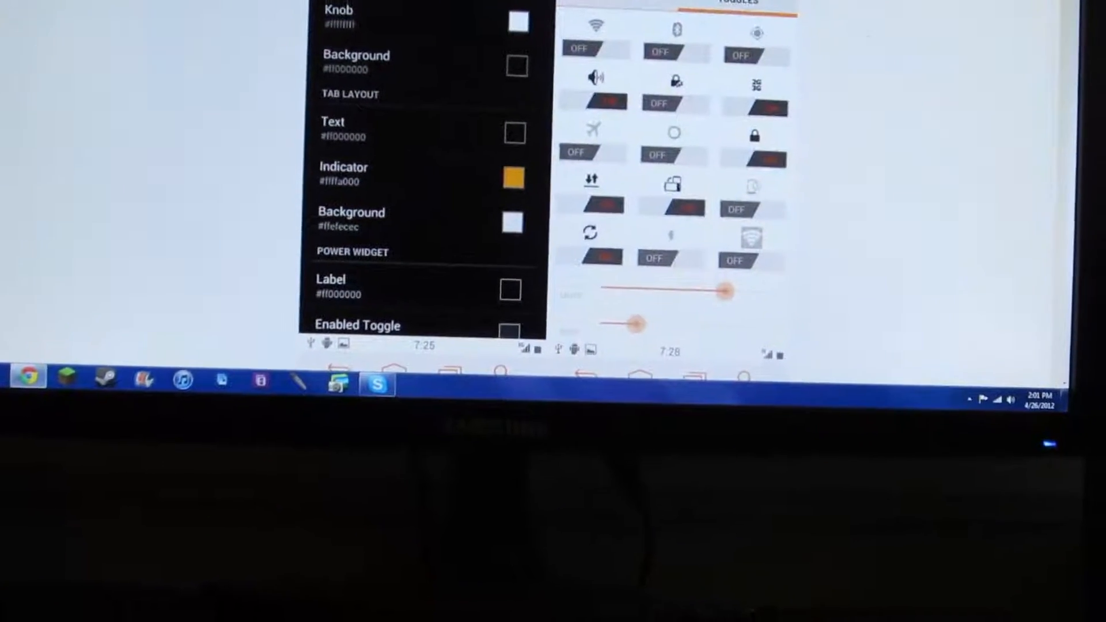